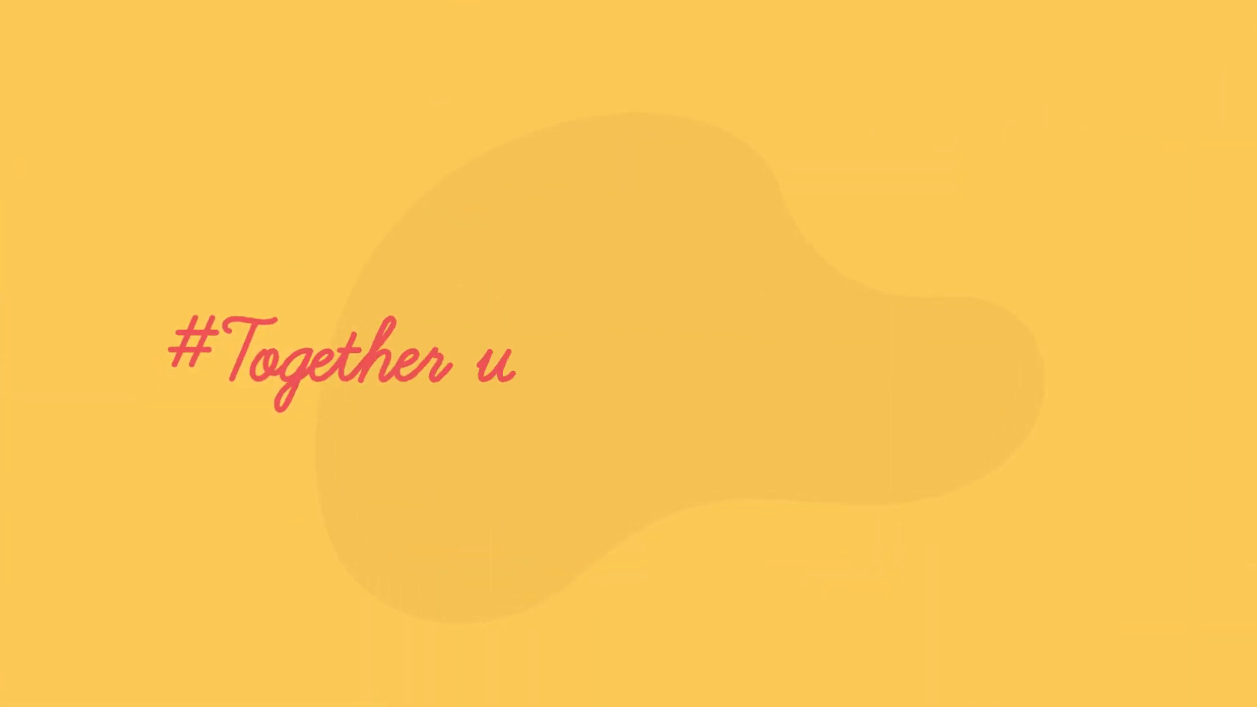
type("e can beat C")
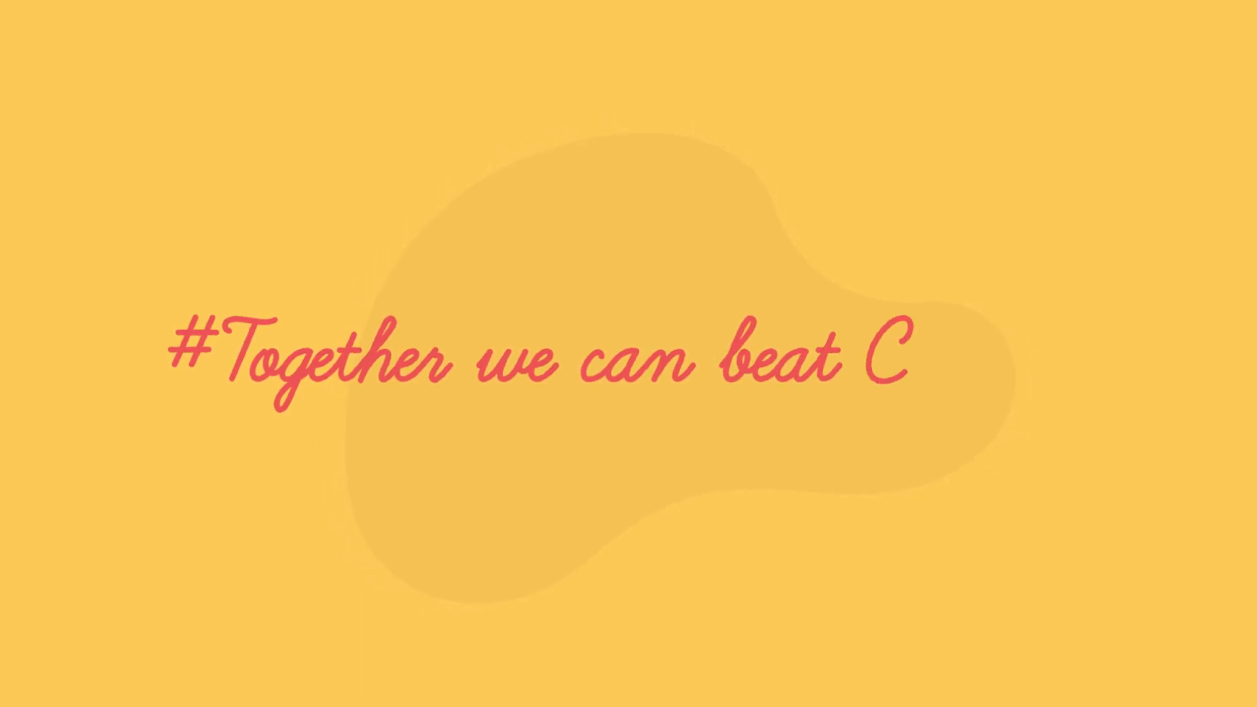
type("orona")
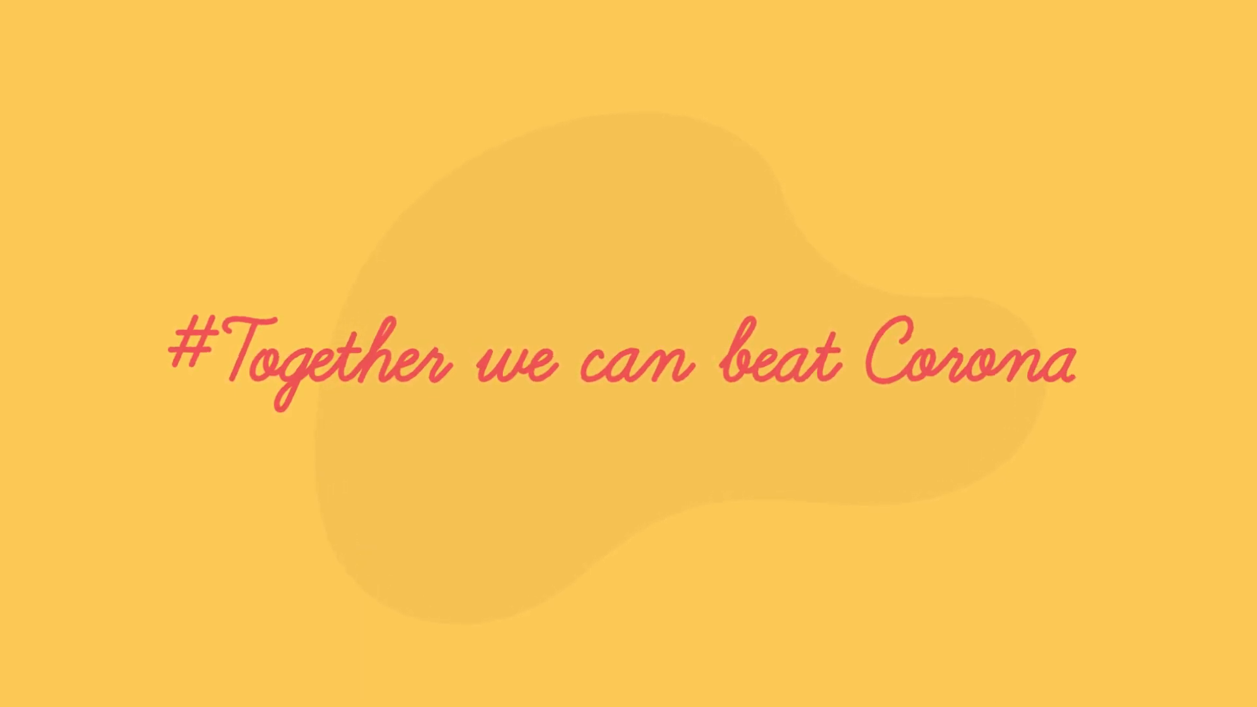